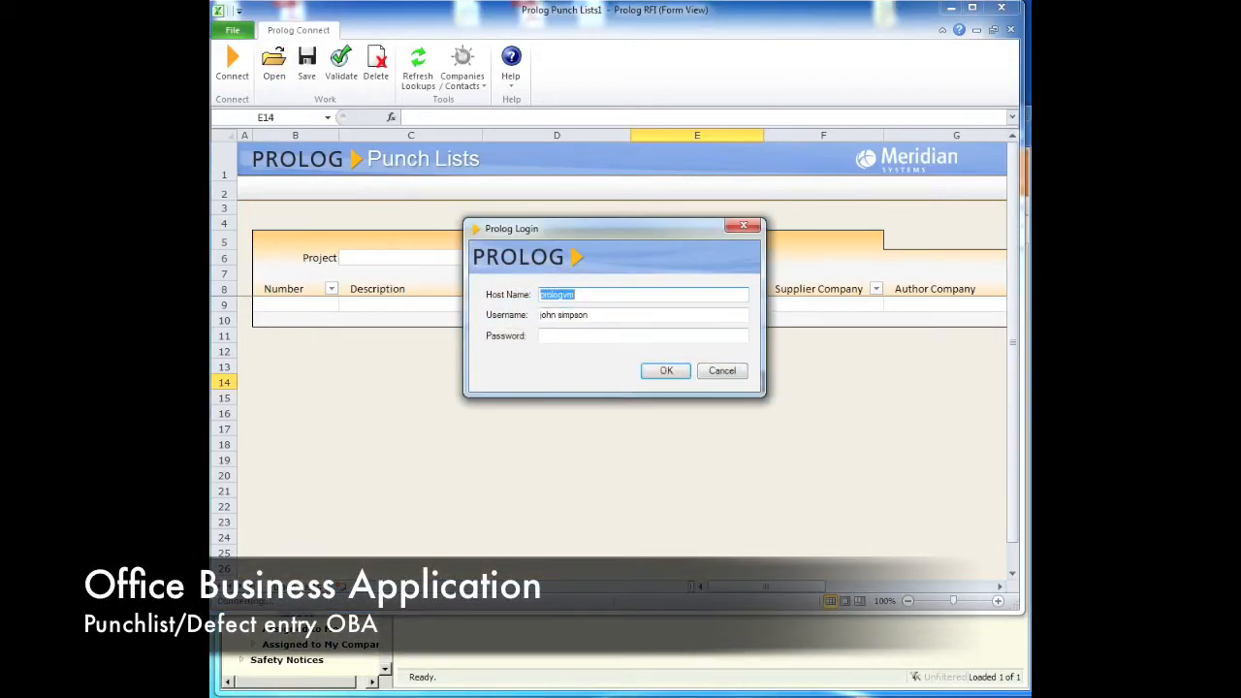
- Connect to Prolog and load the Barajas Airport project
left_click(721, 370)
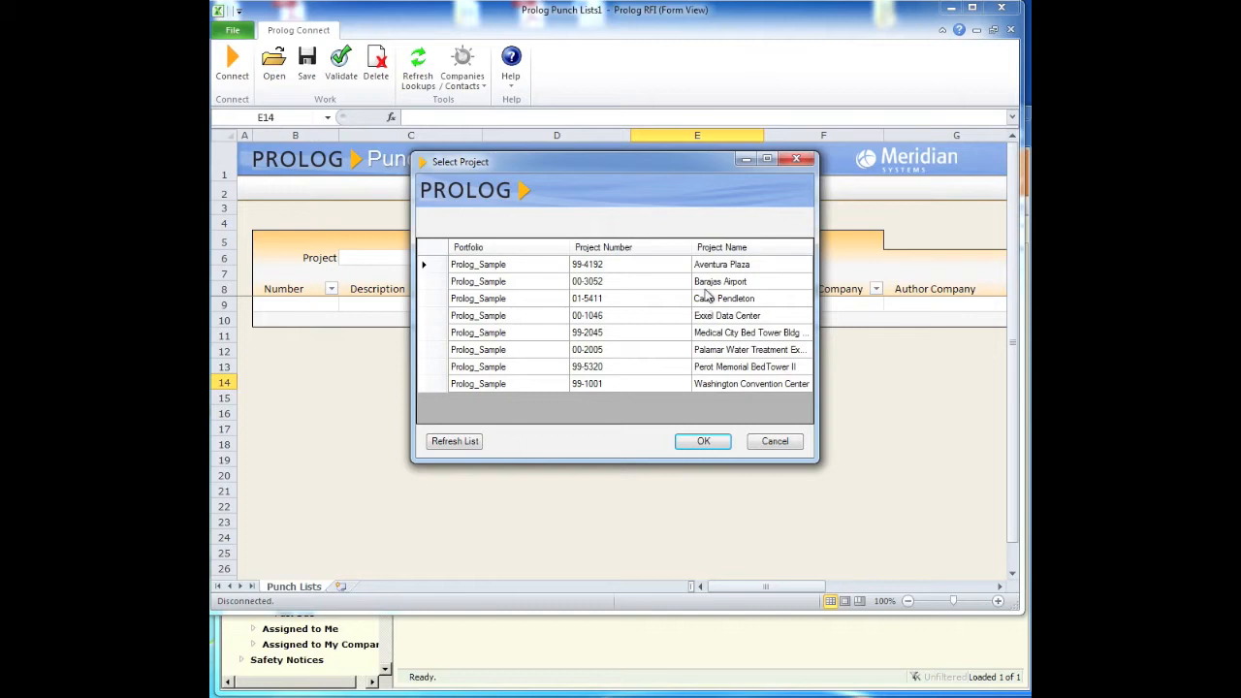
left_click(701, 441)
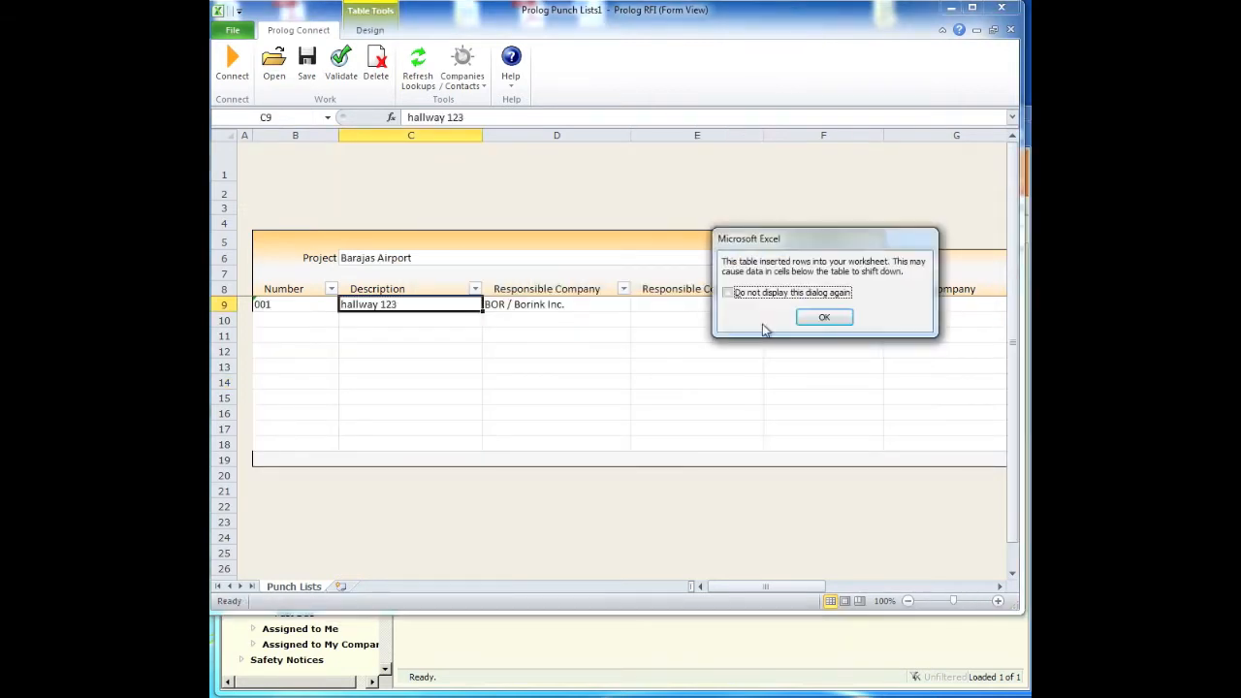
- Dismiss the inserted-rows notice and assign a responsible company to hallway 125
left_click(823, 317)
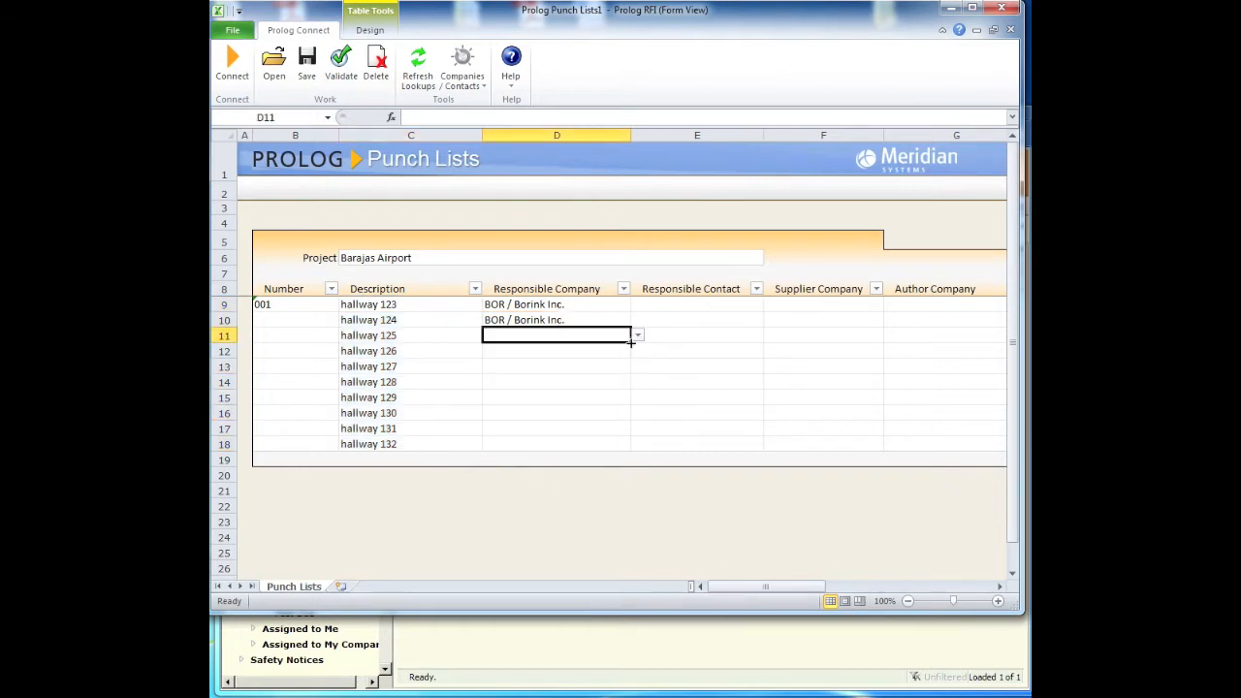
left_click(636, 334)
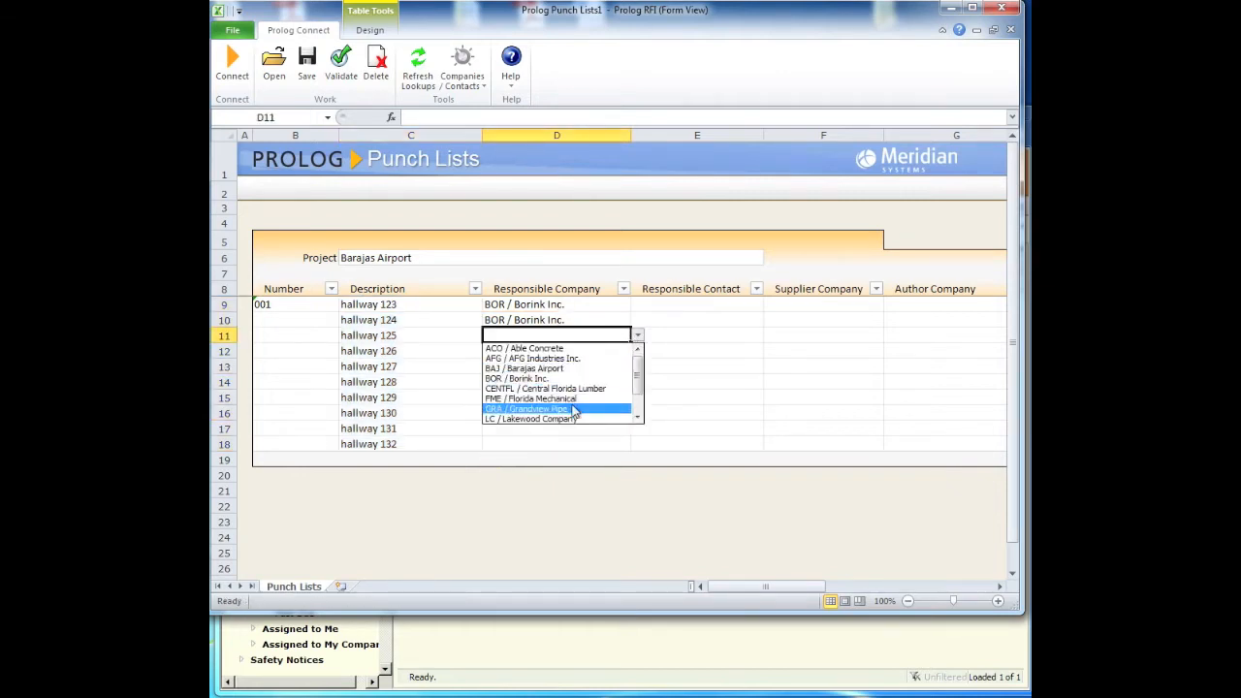
left_click(529, 408)
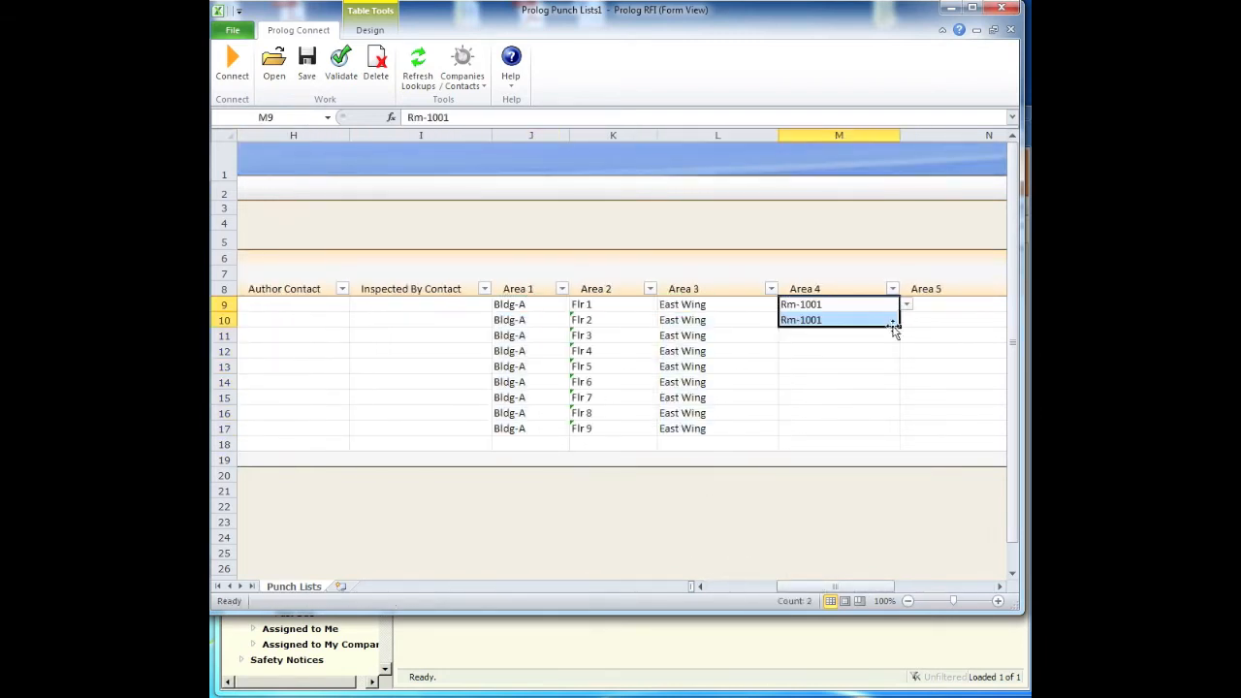
- Fill Rm-1001 down the Area 4 column and enter Rm-2000 for the last item
left_click_drag(892, 325, 882, 428)
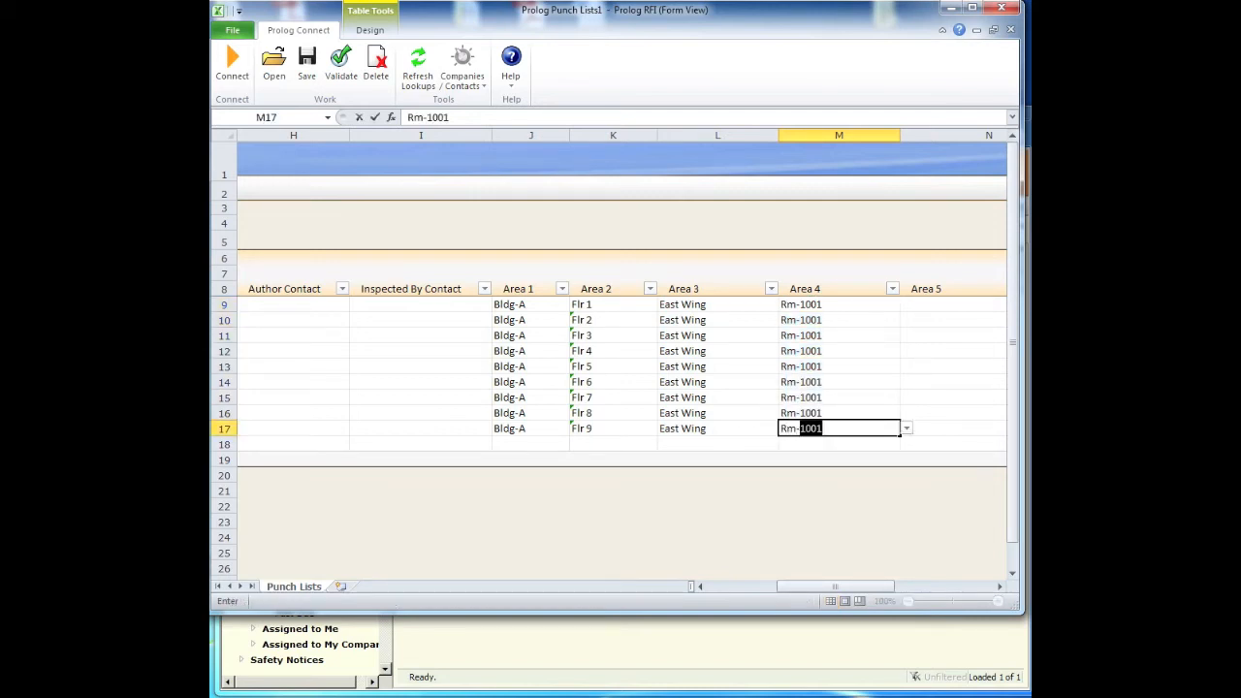
type("Rm-2000")
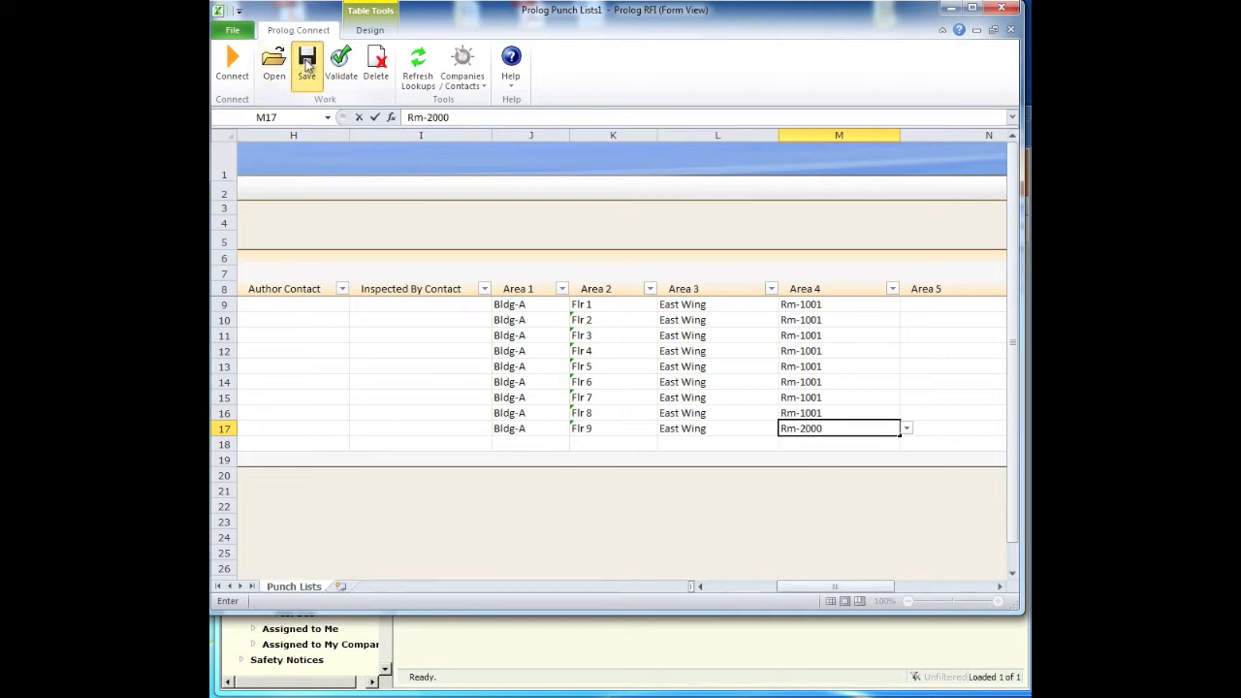
- Save to Prolog, dismiss the data entry errors, and fix the rejected Rm-2000 area
left_click(306, 66)
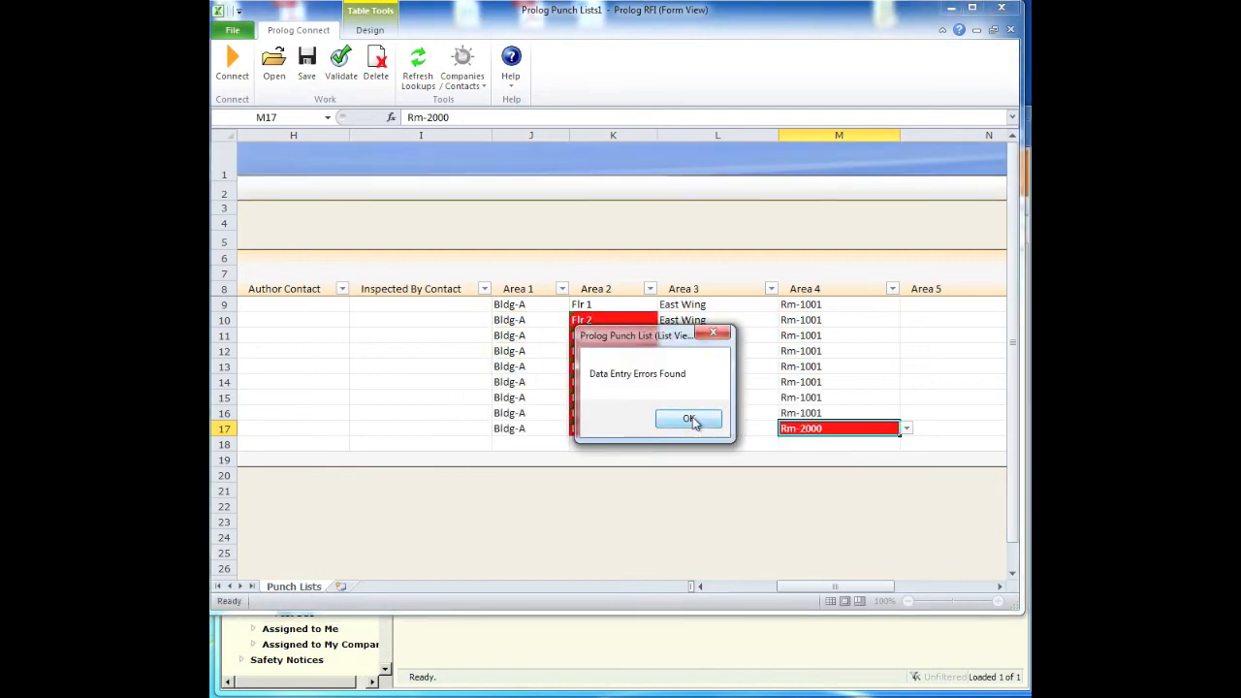
left_click(688, 418)
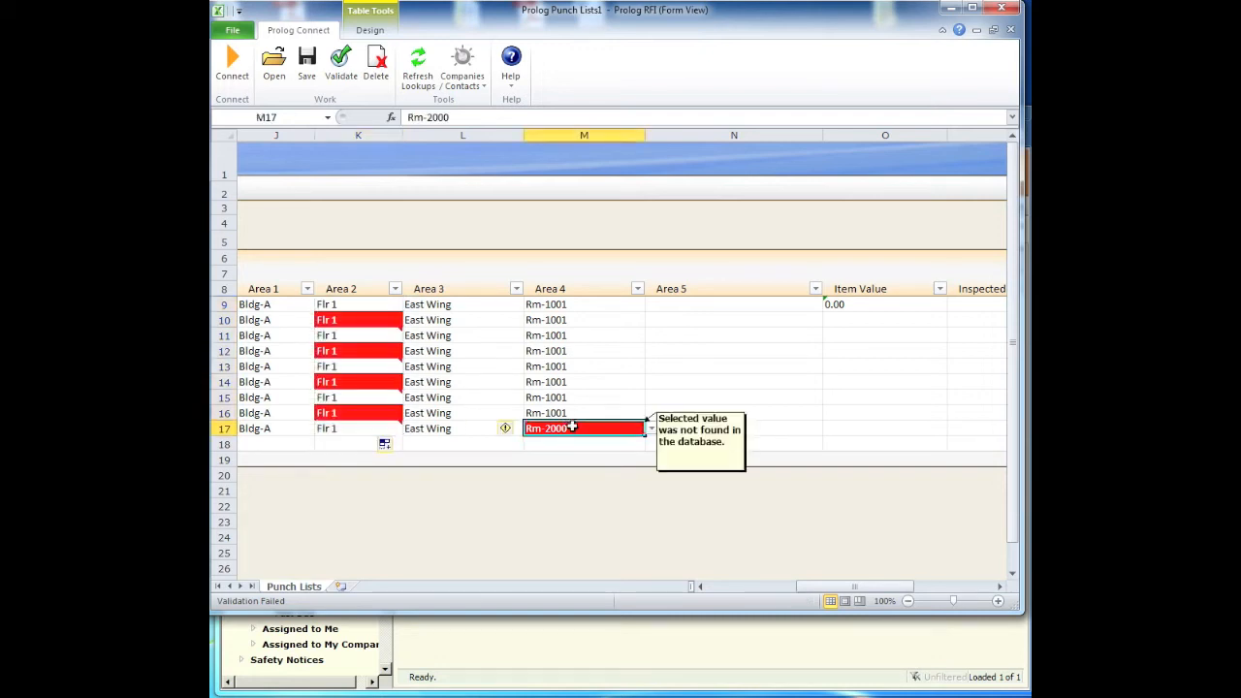
left_click(649, 427)
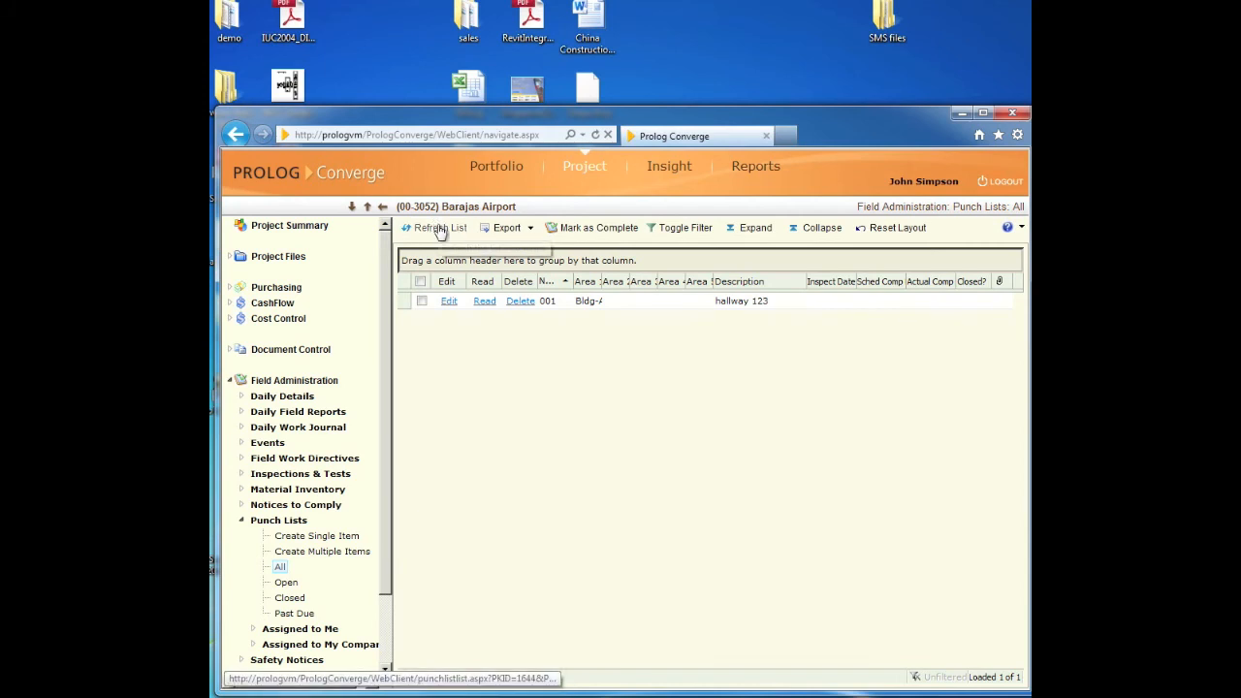
- Refresh the Converge punch list to show items 001–010 and open item 009
left_click(433, 227)
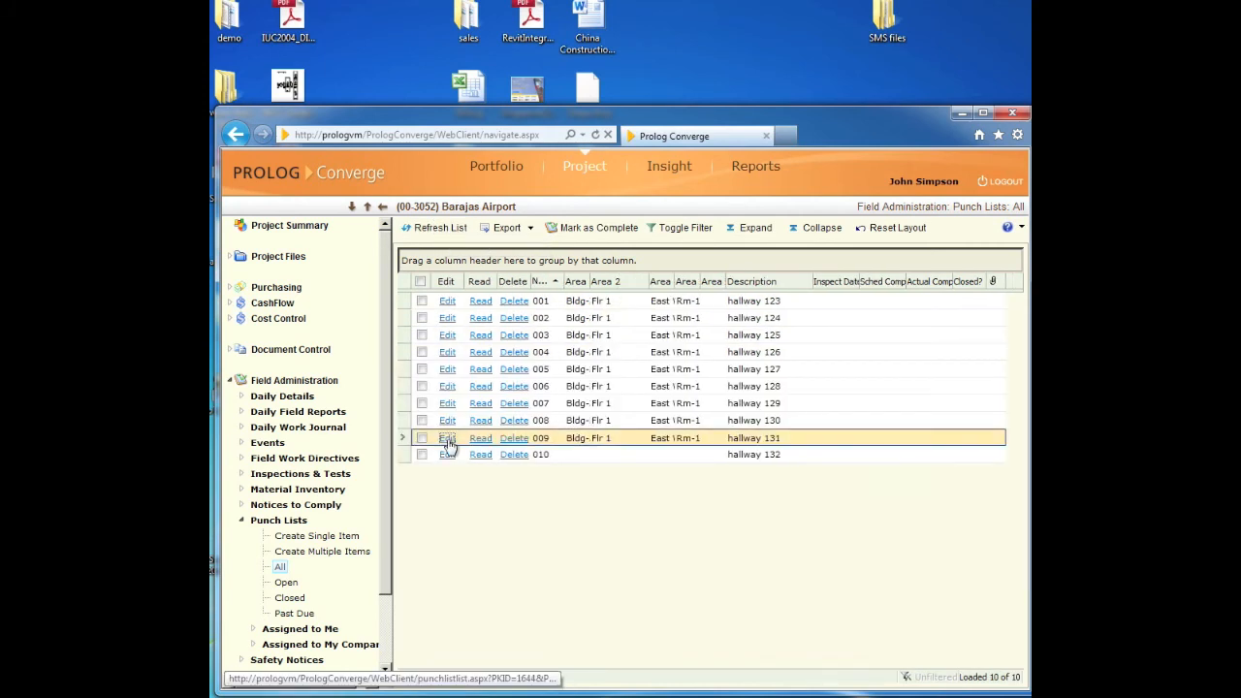
left_click(447, 437)
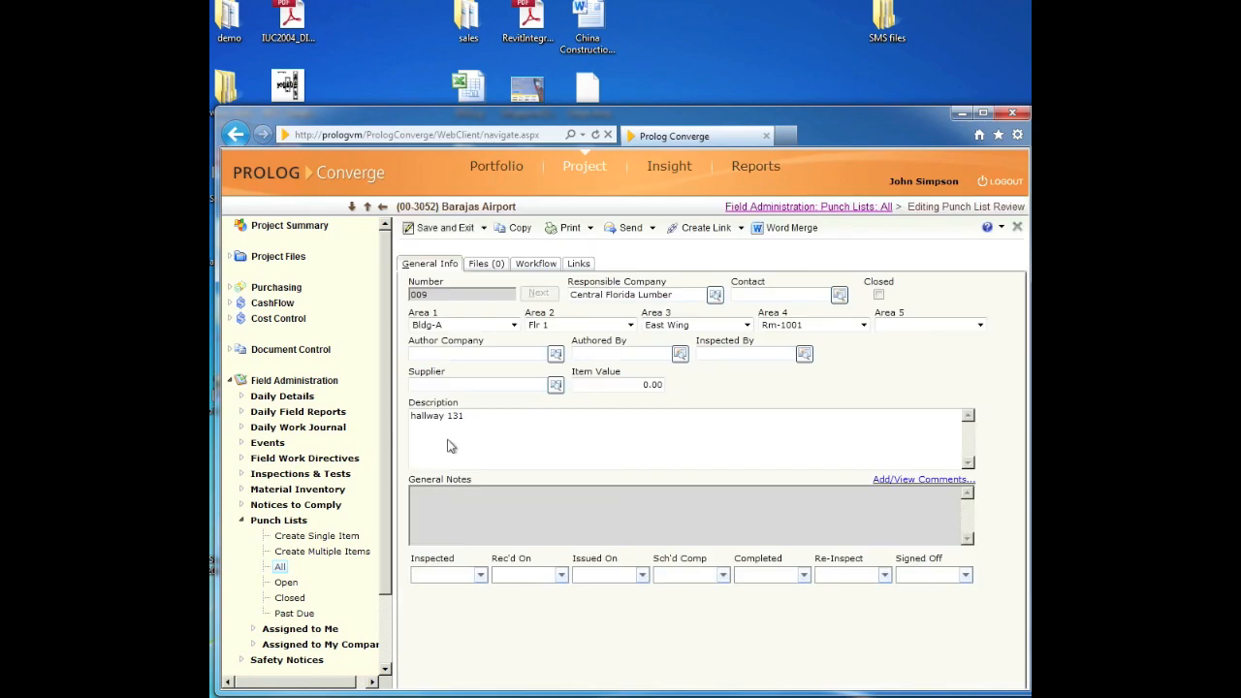